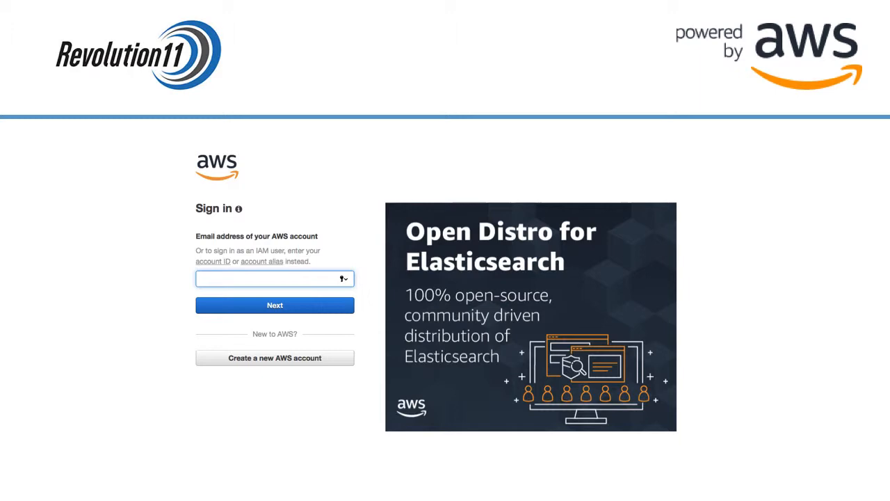
Sign in as the root user with the account email and password to reach the console home
click(274, 305)
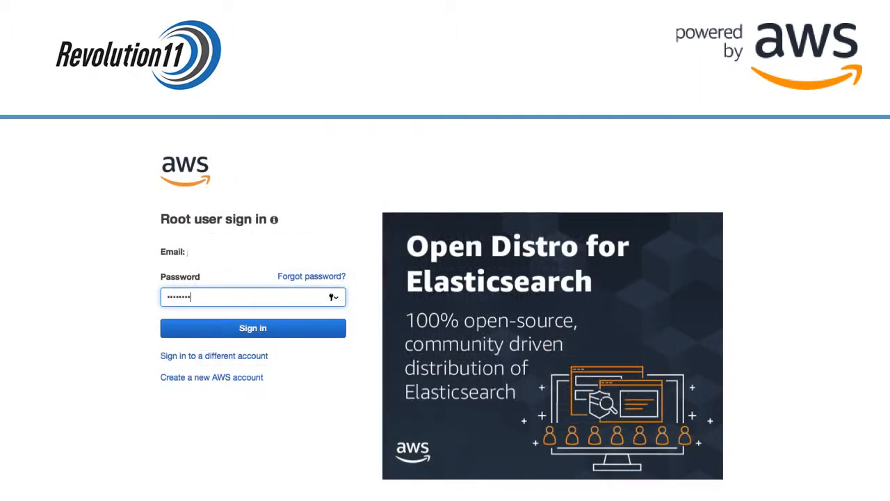
click(253, 328)
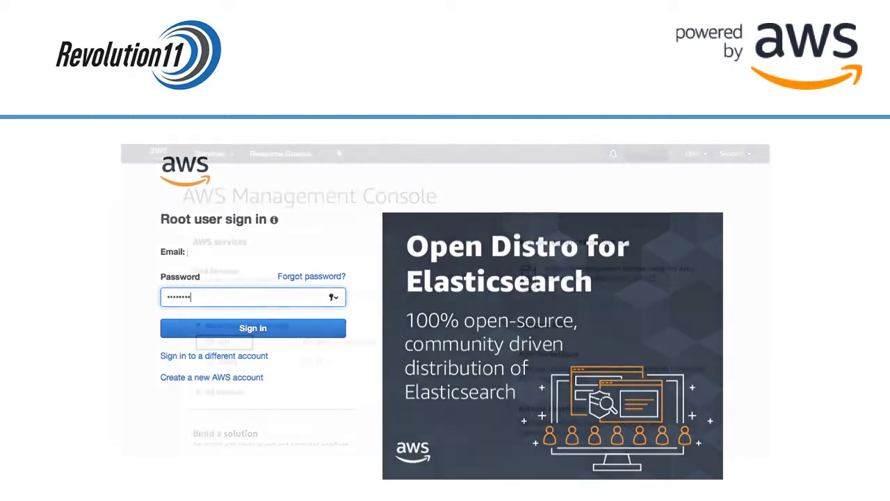
click(254, 328)
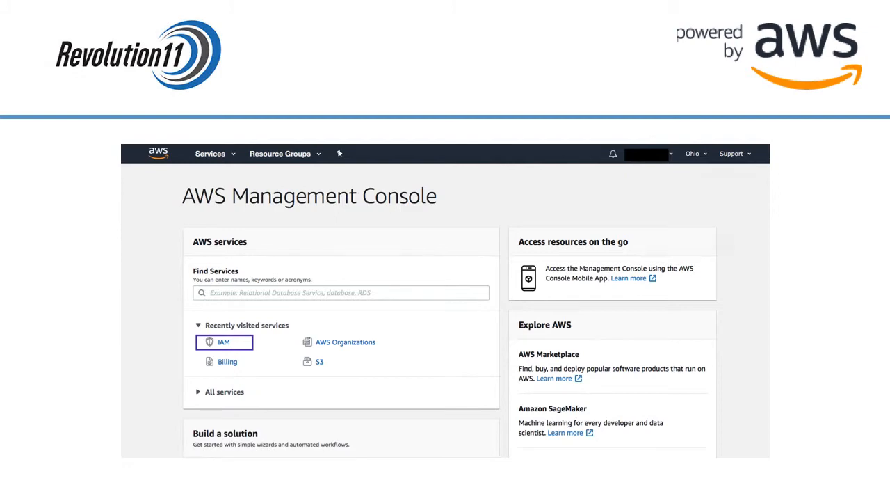
Go to the IAM service and show its Groups list
click(223, 343)
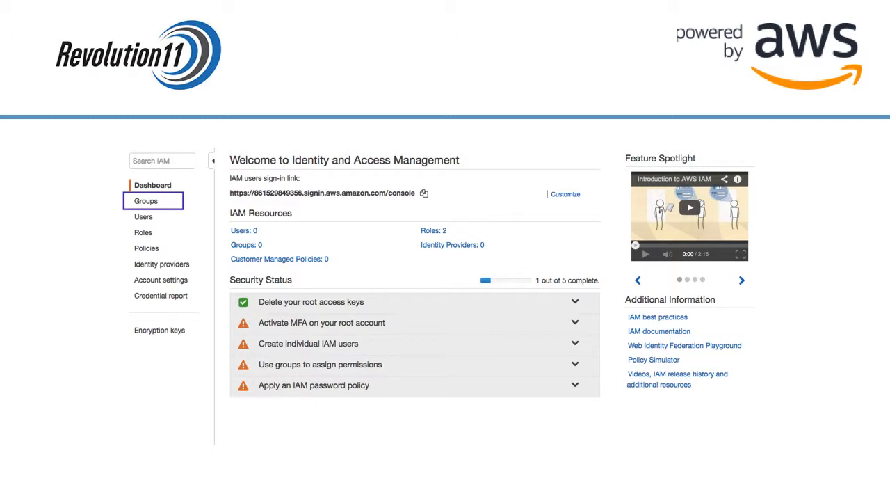
click(145, 201)
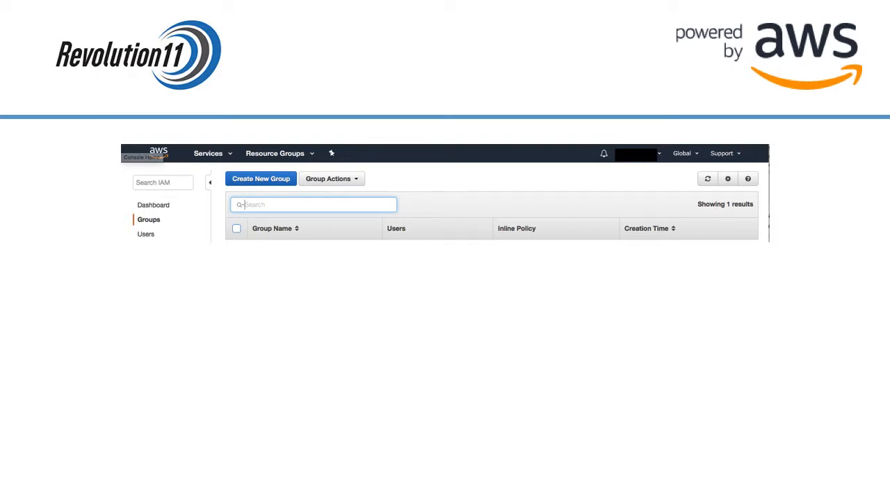
Create IAM group 'test' with the four Lambda IoT button execution policies attached
click(261, 178)
text(developer)
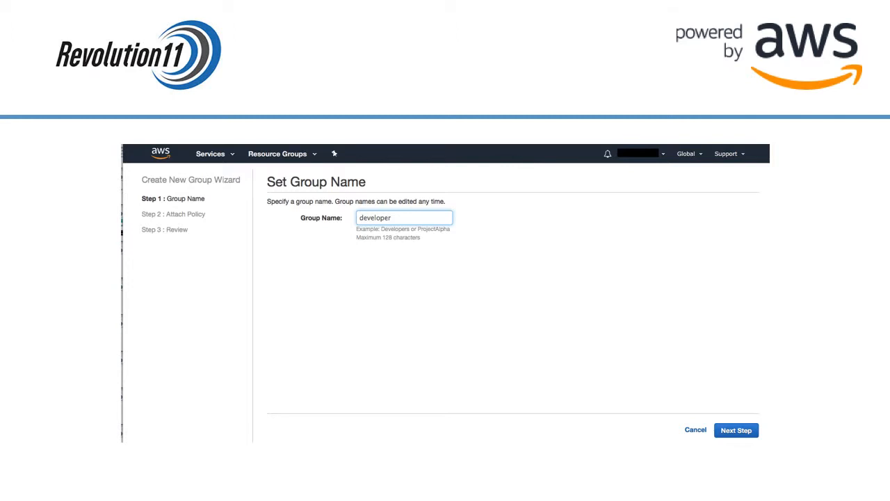
click(736, 429)
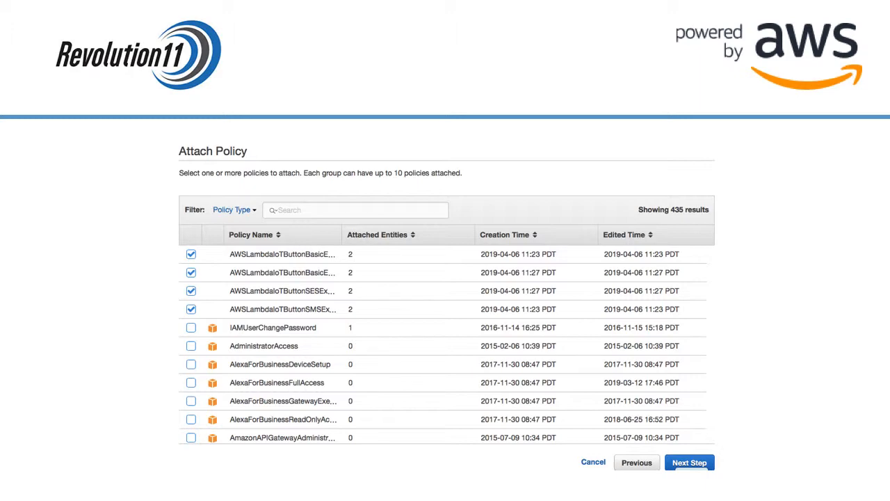
click(690, 462)
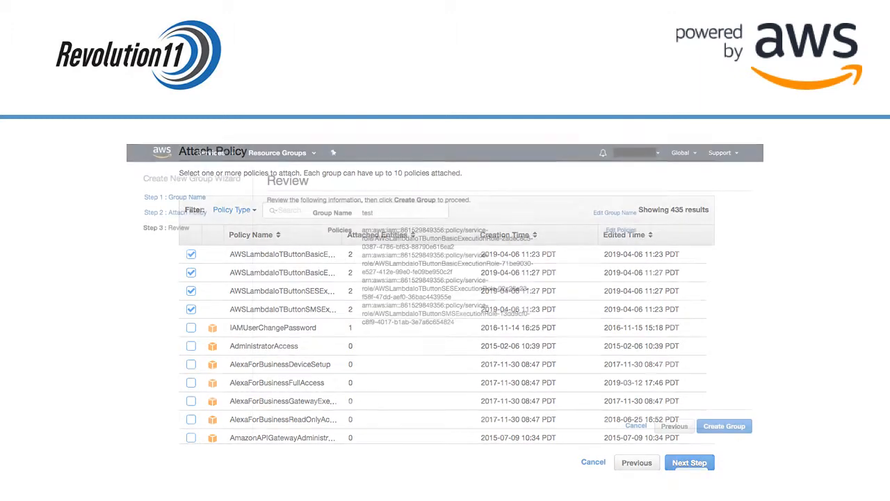
click(691, 462)
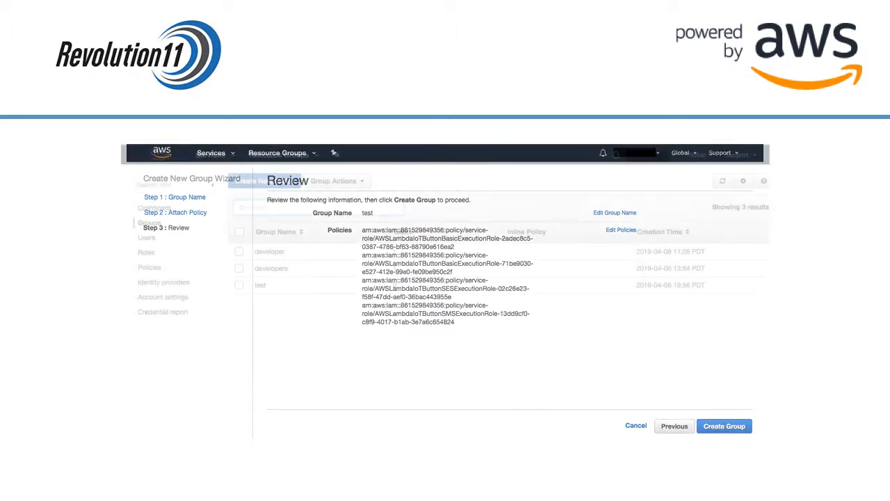
click(724, 426)
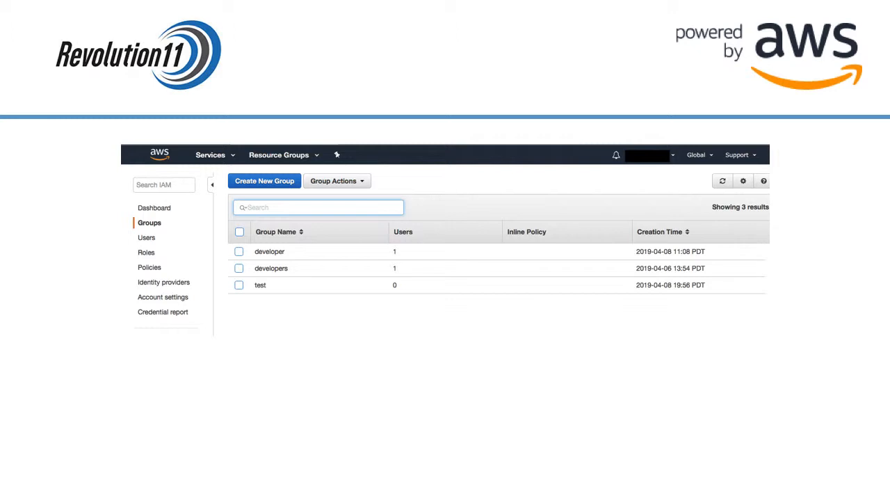
Review a group's nine attached managed policies, then head to the IAM users list
click(260, 284)
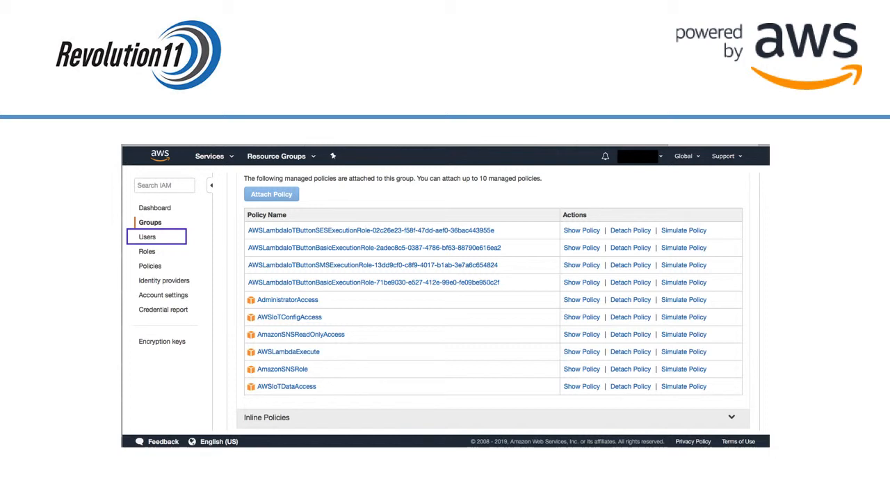
click(148, 237)
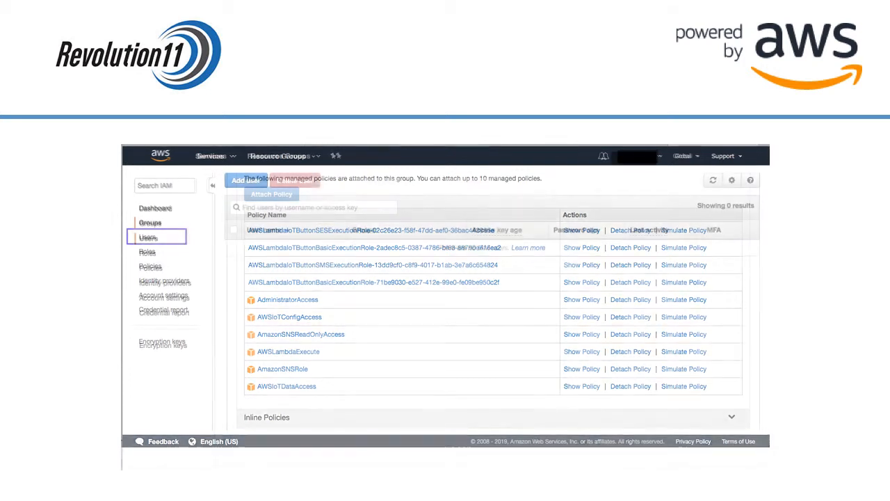
Begin user 'developer' with programmatic and console access, autogenerated password and required reset
click(147, 238)
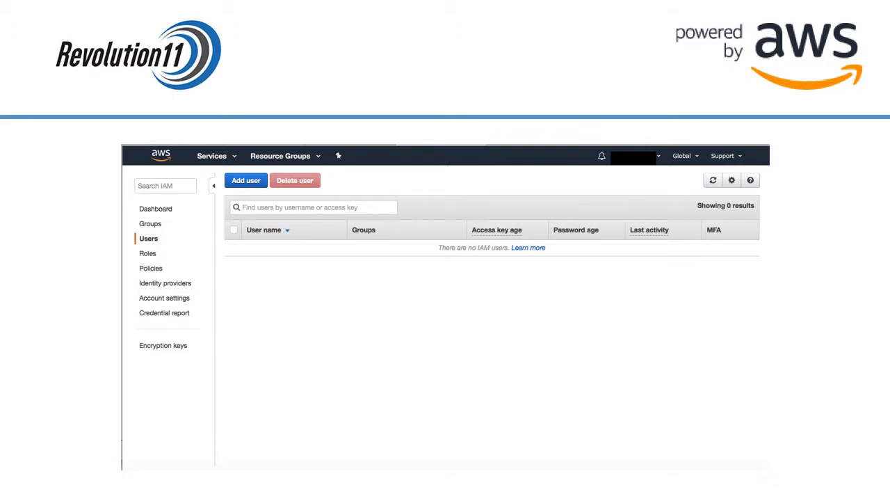
click(245, 180)
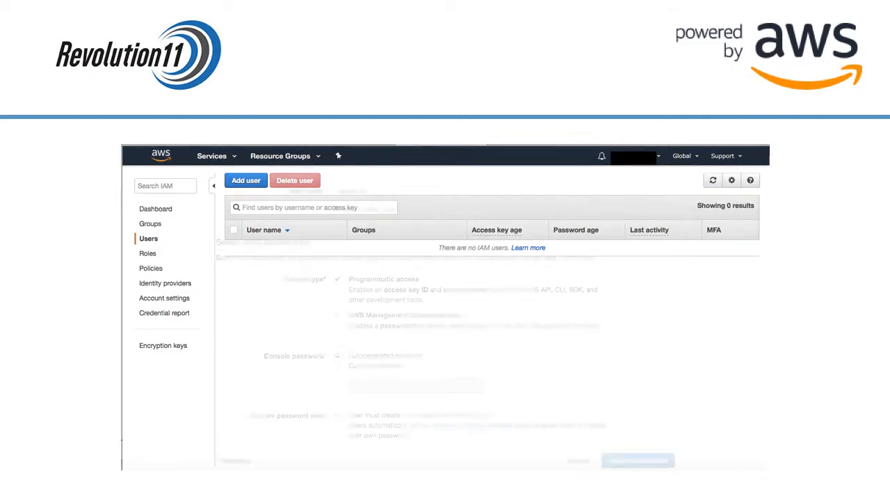
click(245, 181)
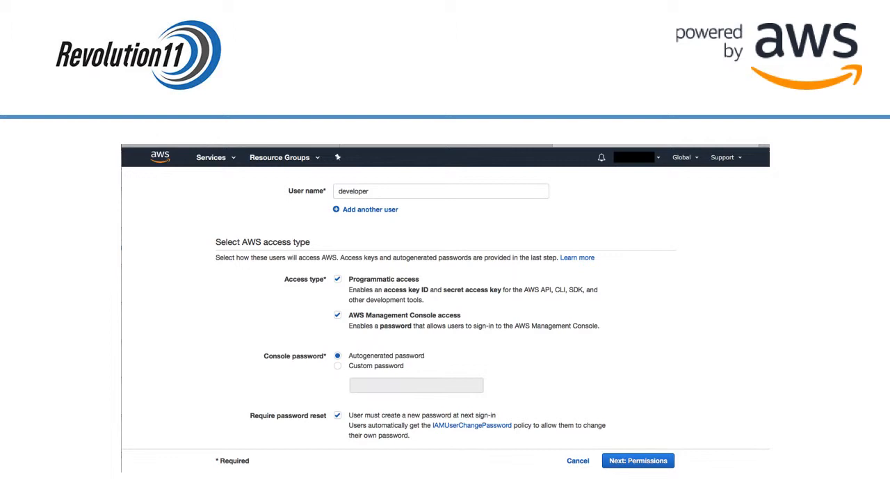
click(637, 459)
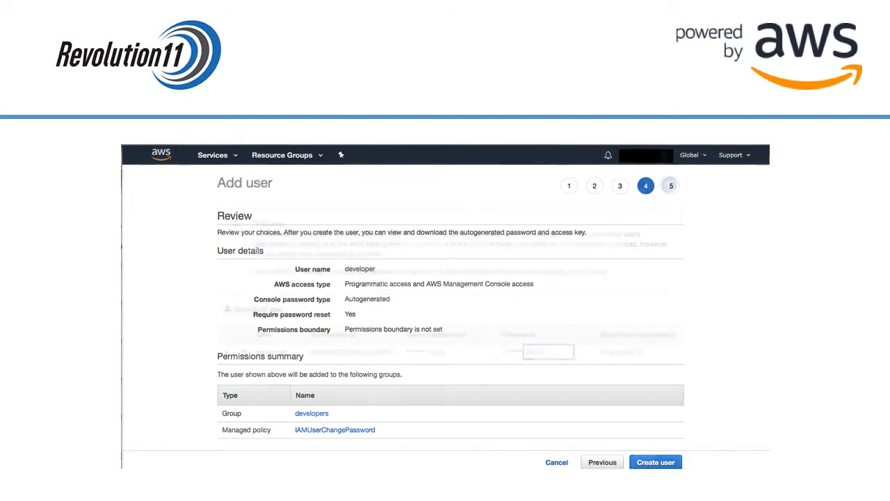
Create user 'developer' in group developers and view its access key ID and sign-in link
click(654, 462)
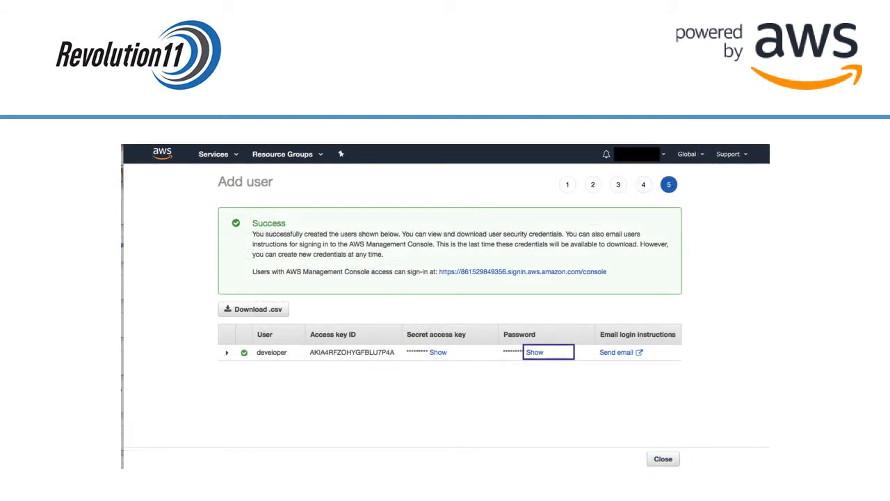